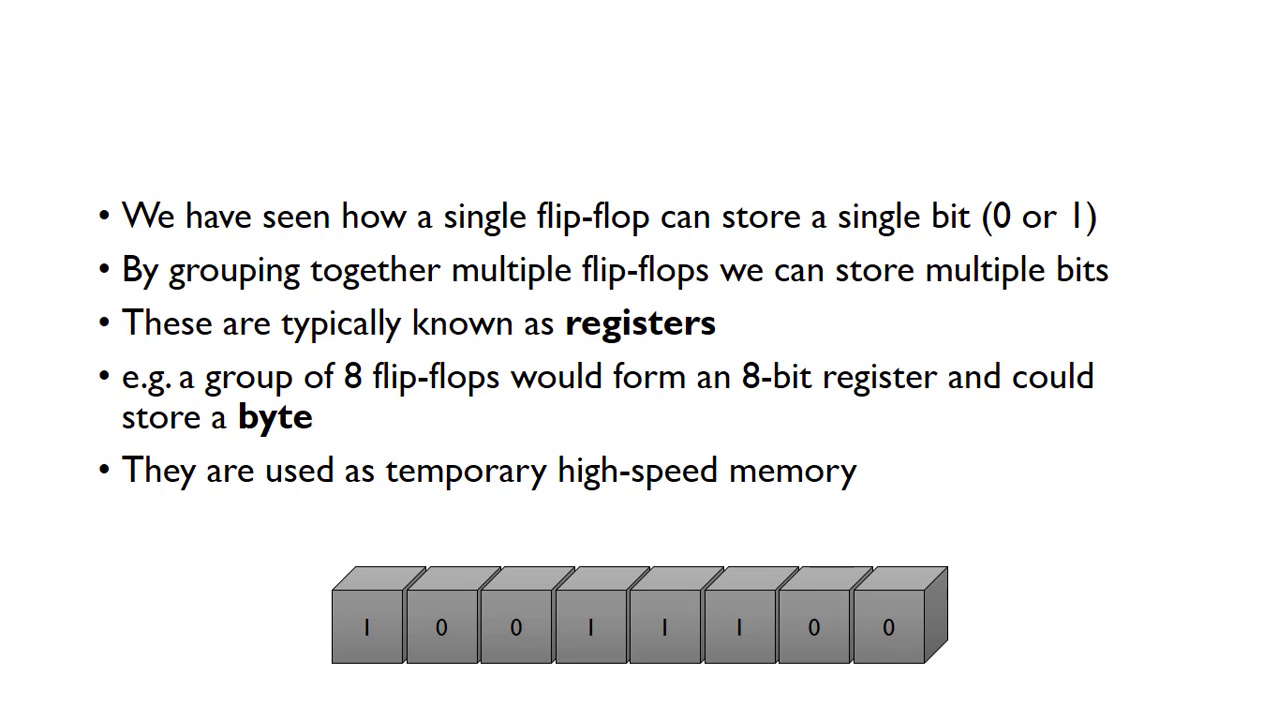
Circle register R5 in red and trace its data path through the ALU to the bus
drag(960, 480, 900, 560)
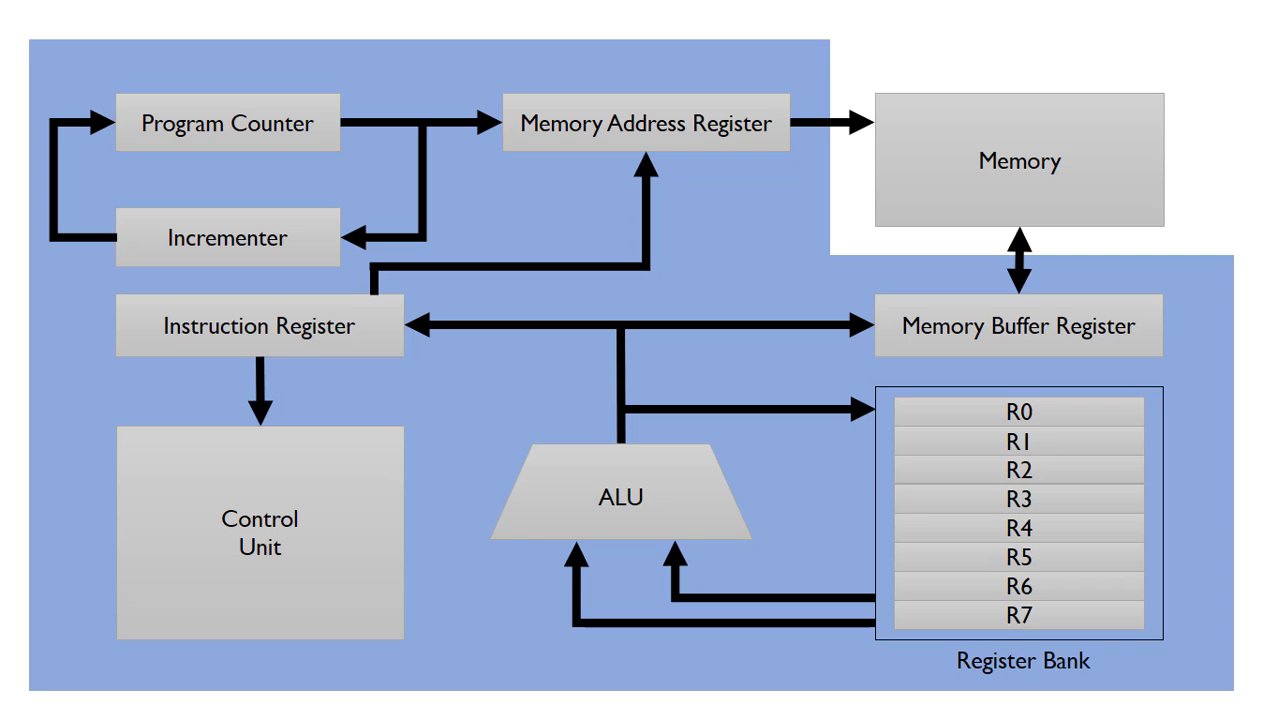
drag(900, 540, 1120, 540)
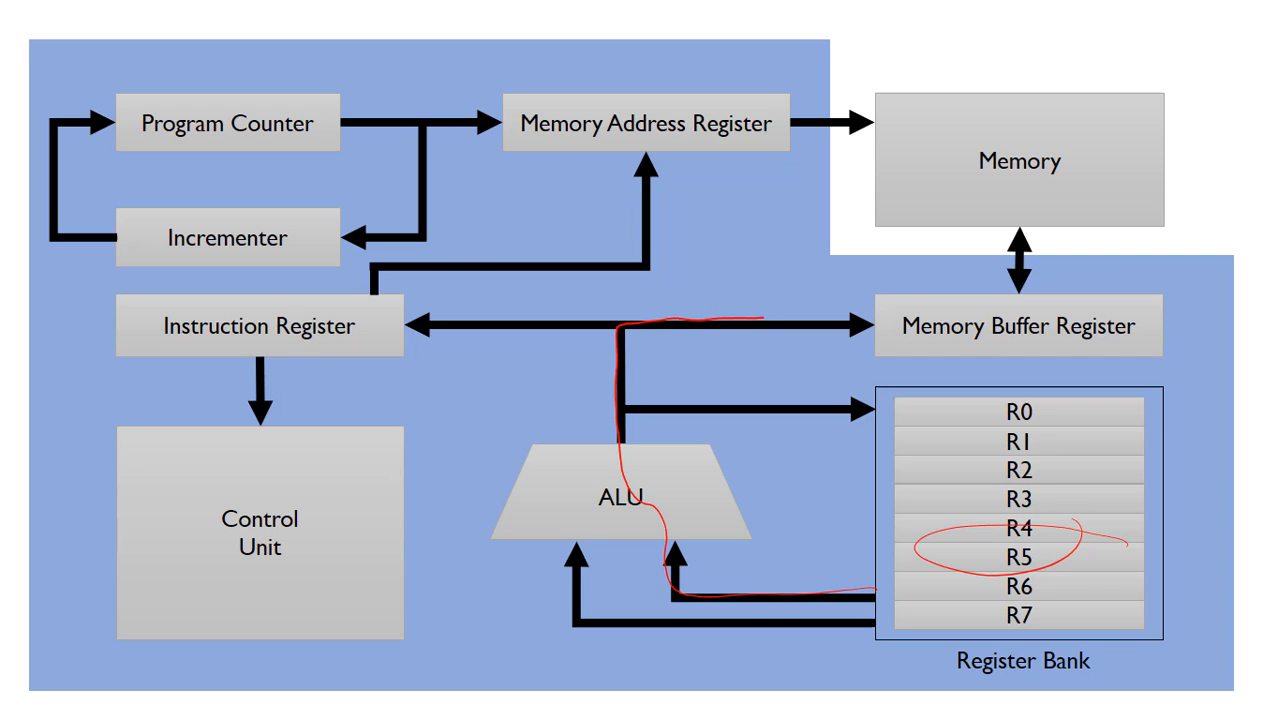
drag(880, 300, 1160, 350)
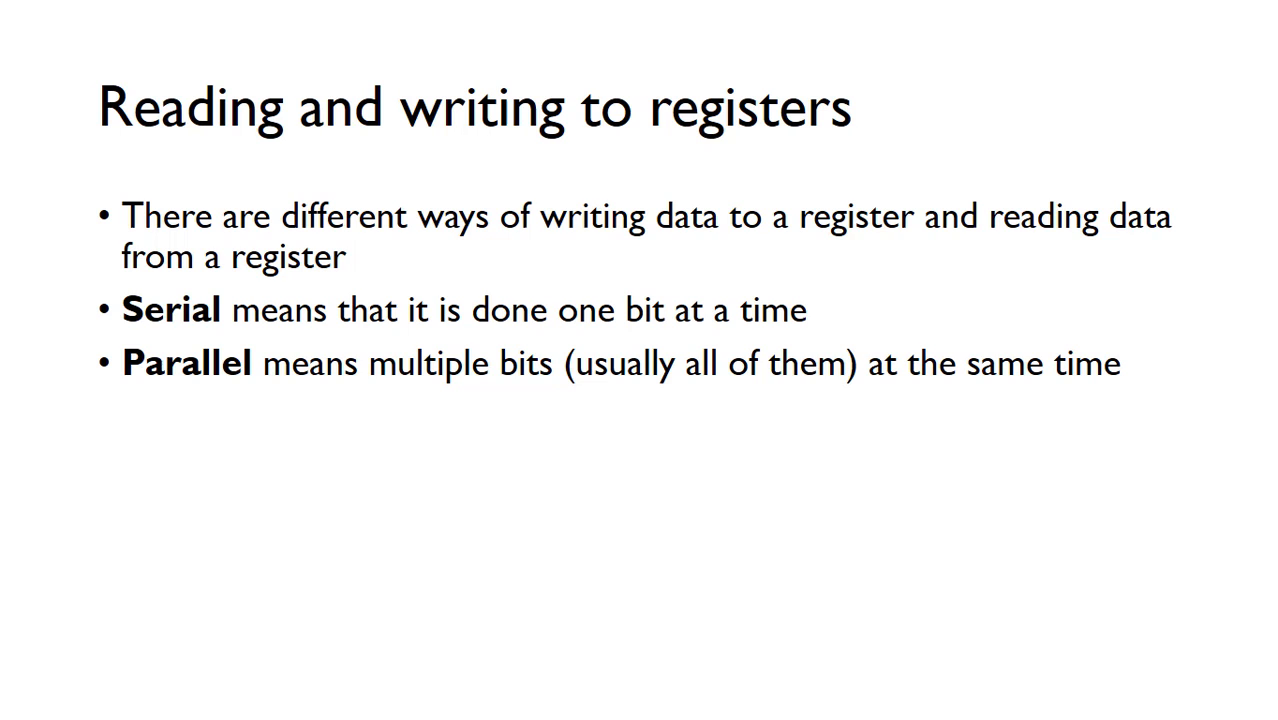
Advance to the 'Reading and writing to registers' slide on serial and parallel transfer
key(Right)
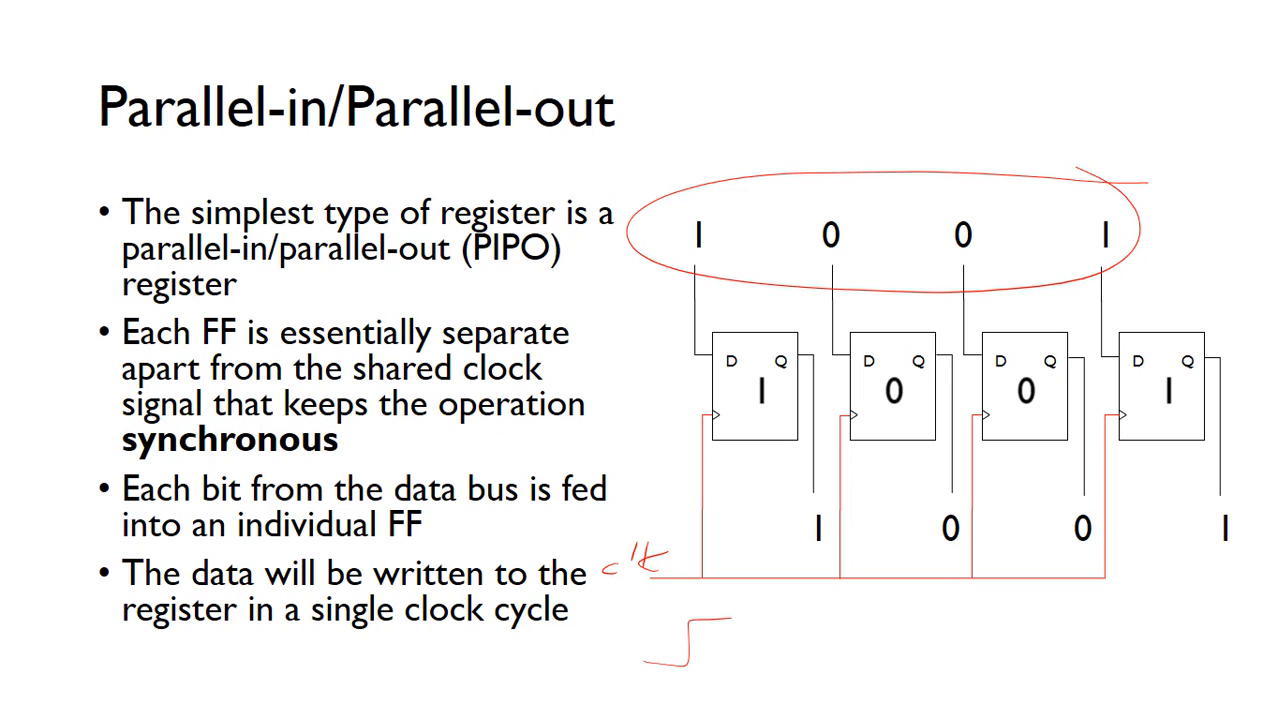
Sketch the clock signal in red under the PIPO register beside the circled bits 1 0 0 1
drag(704, 260, 770, 370)
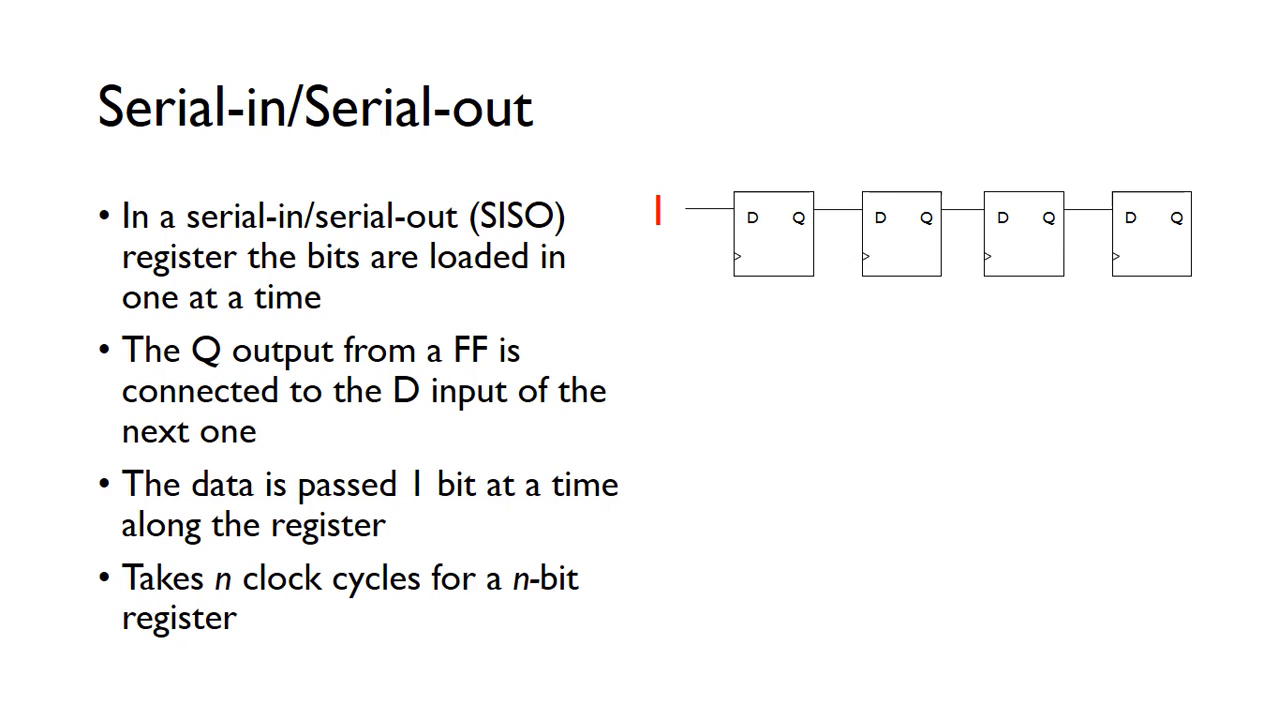
Label the first SISO loading step t0 beside the inked input bits
drag(1204, 224, 1240, 236)
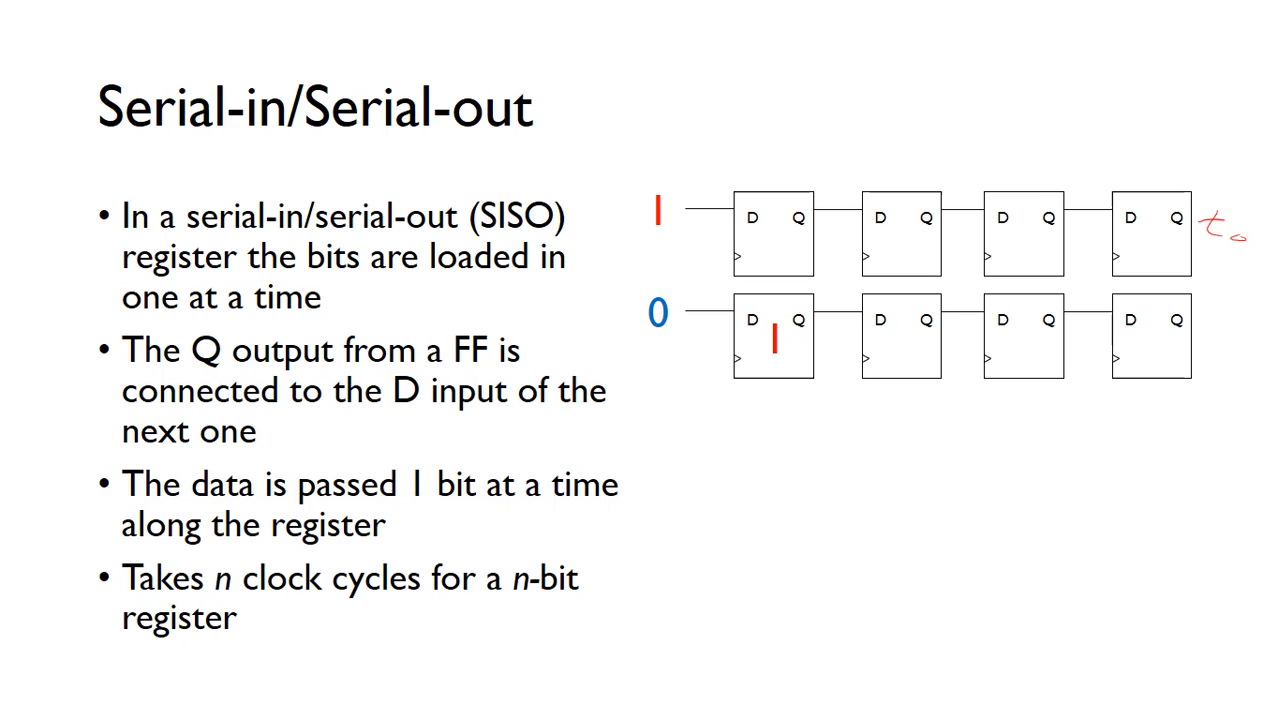
Ink the shifting bits and arrows for steps t1 to t3 until 1 0 1 1 fills the register
drag(690, 250, 760, 244)
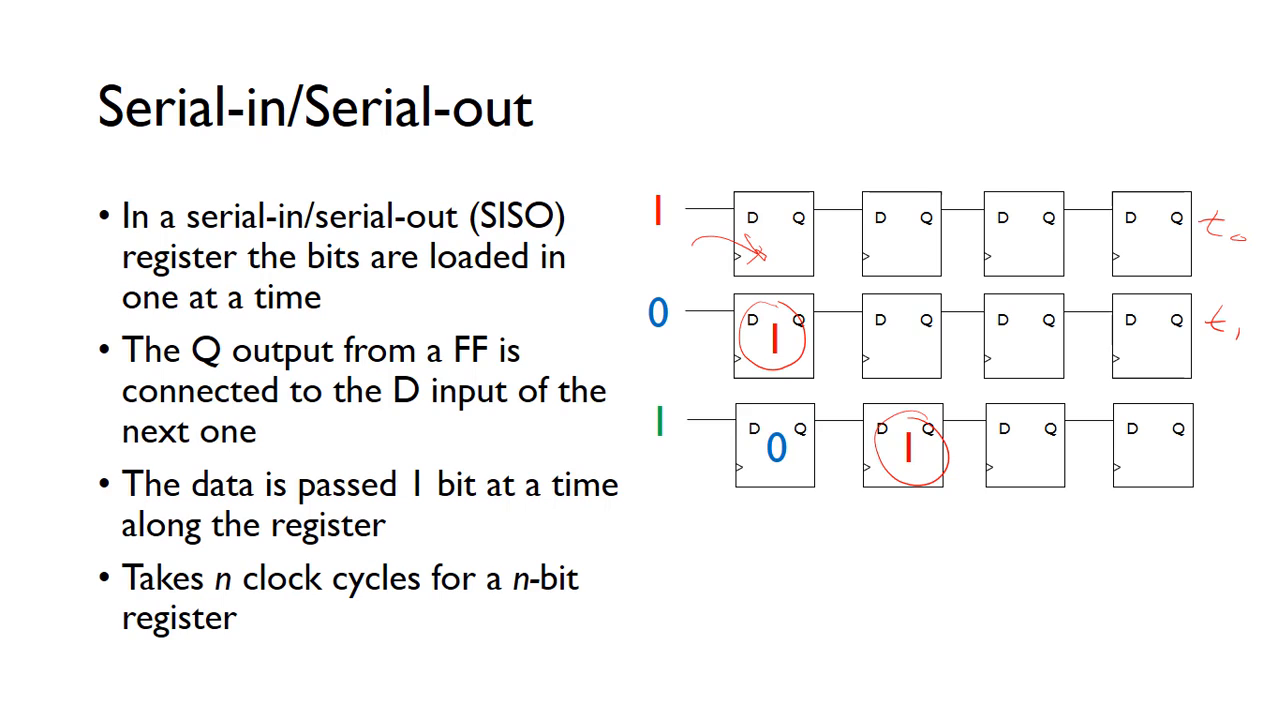
drag(820, 440, 870, 440)
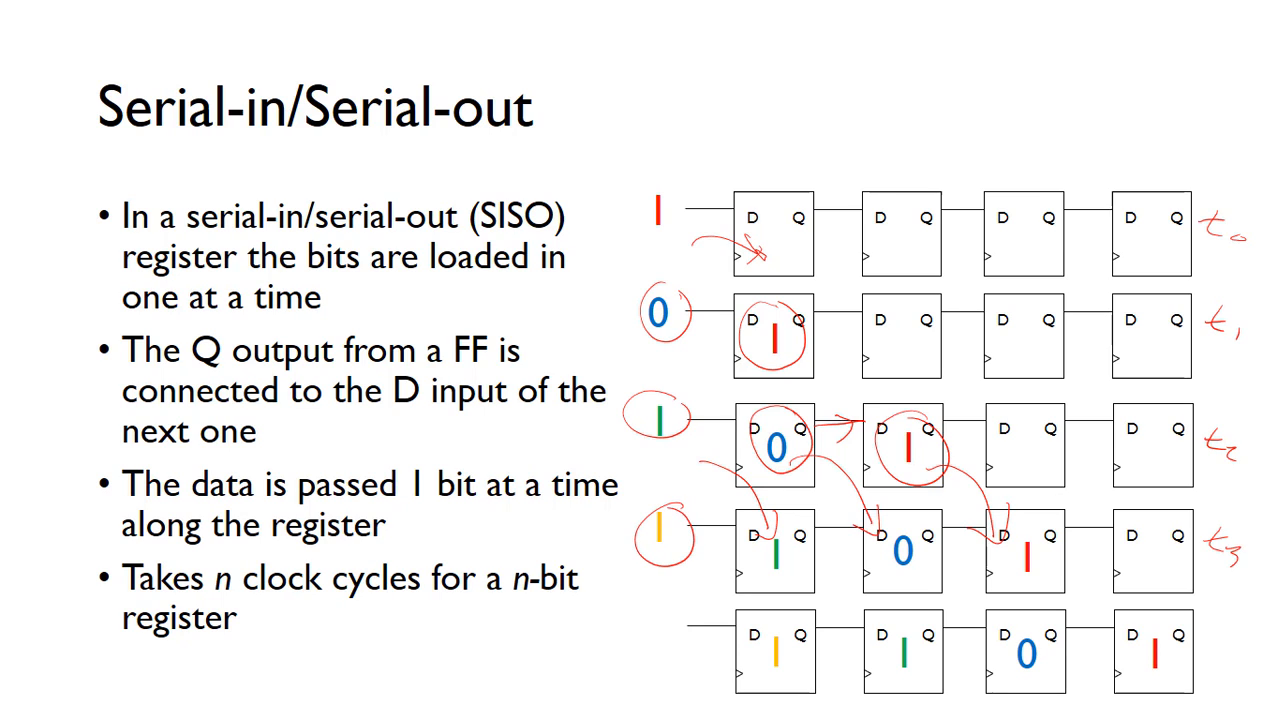
drag(660, 540, 740, 640)
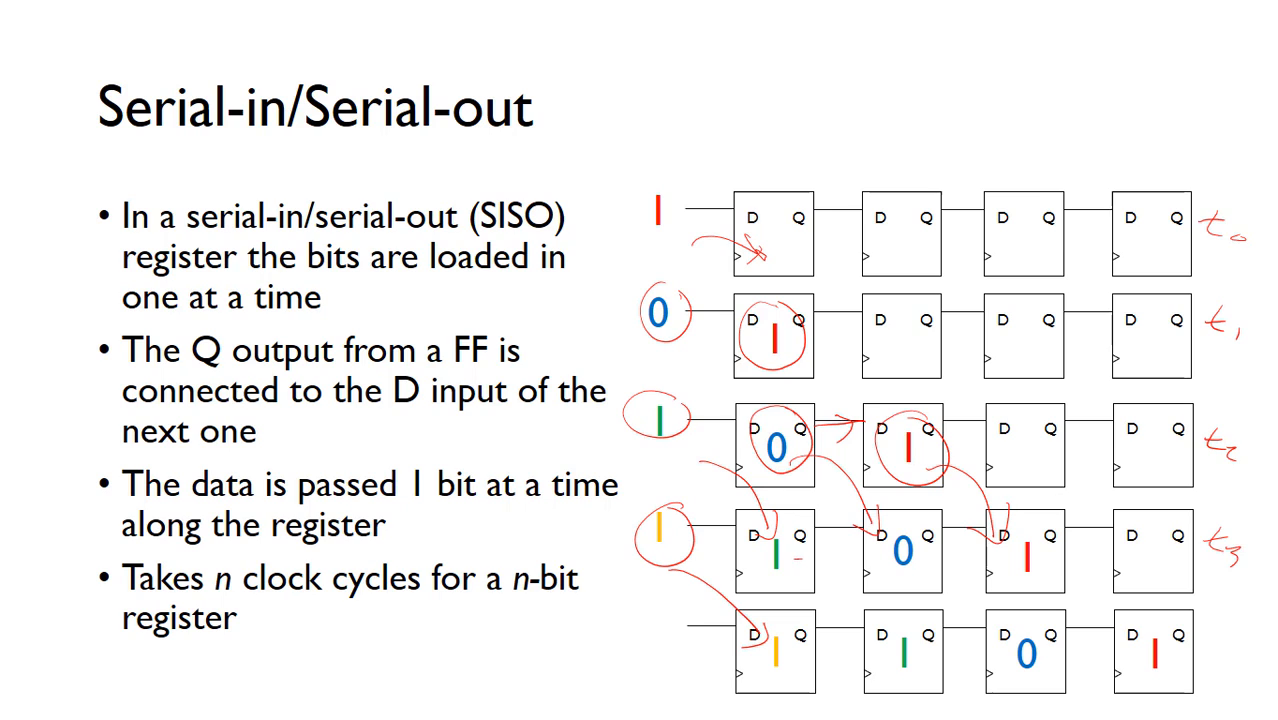